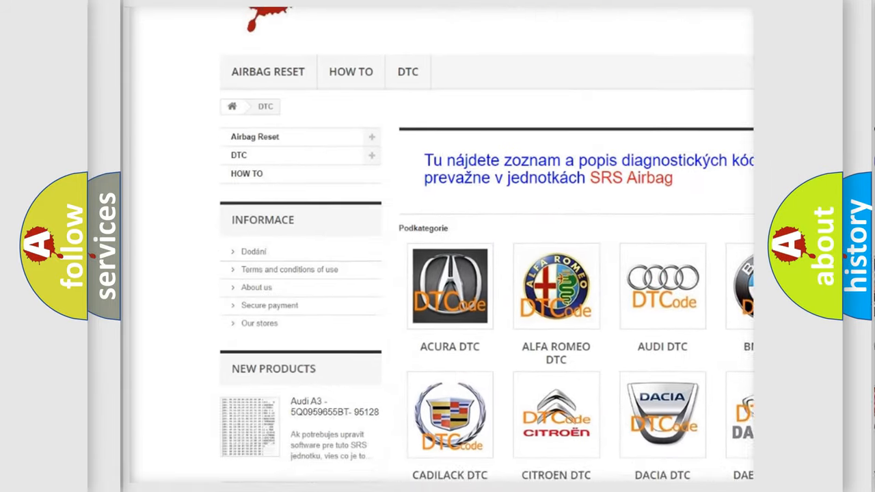
scroll("down", 3)
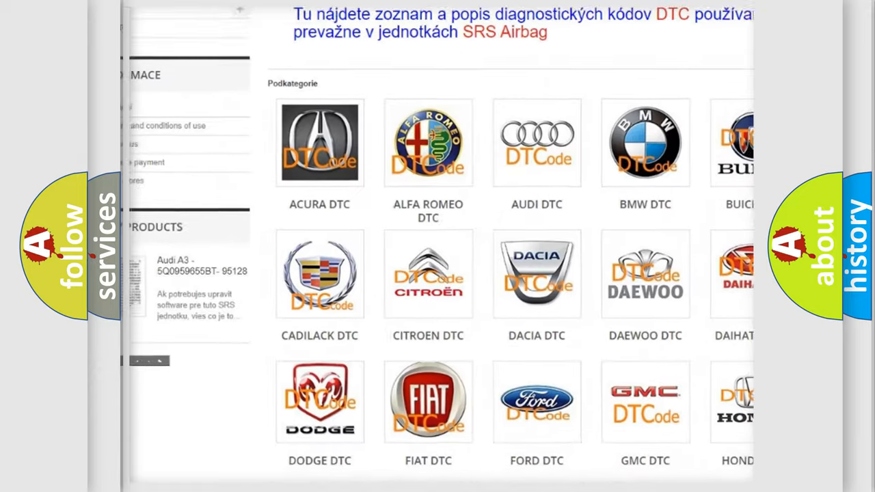